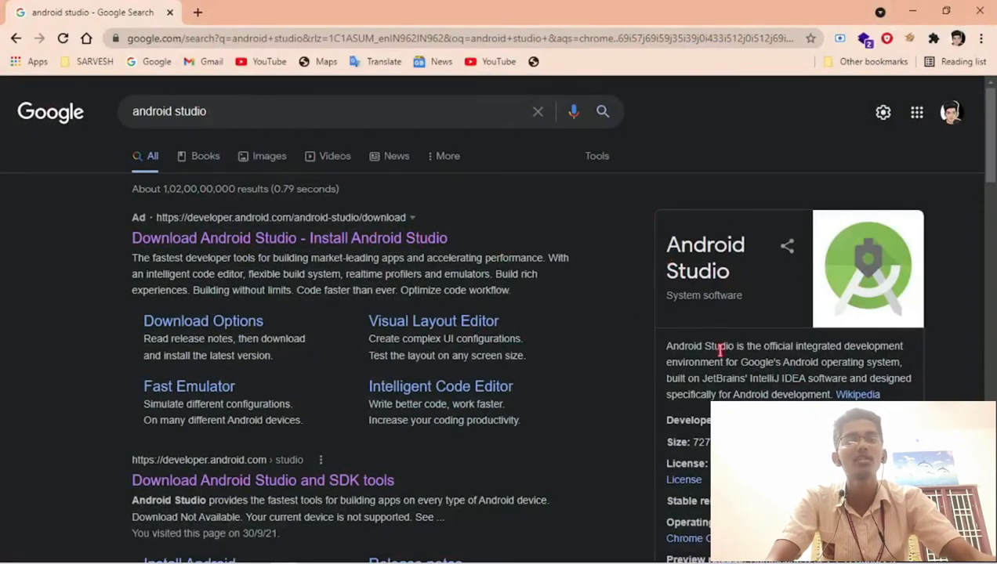
{"action": "mouse_move", "coordinate": [634, 347]}
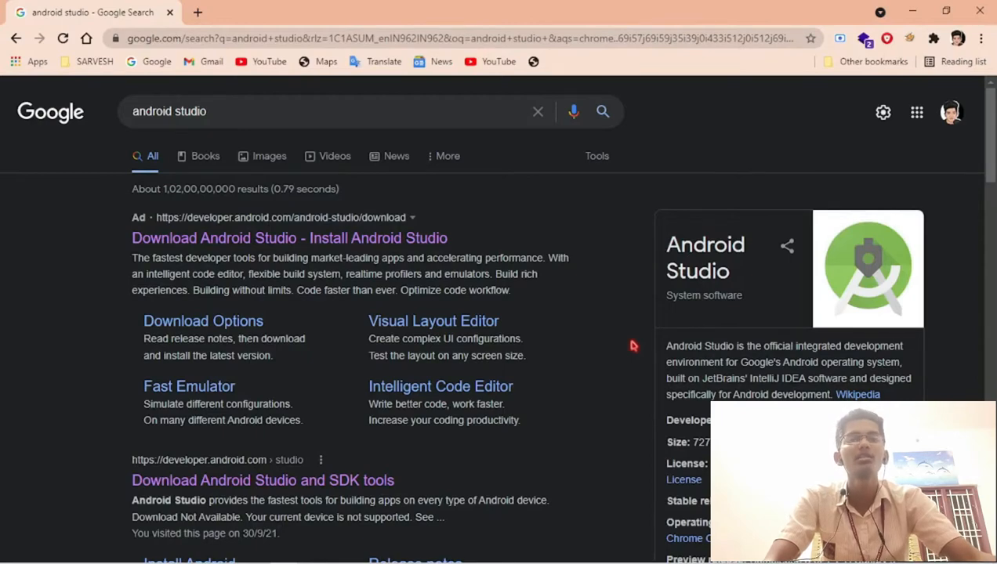
Switch from Chrome's Android Studio search results toward the Space Heist project window
{"action": "key", "text": "alt+tab"}
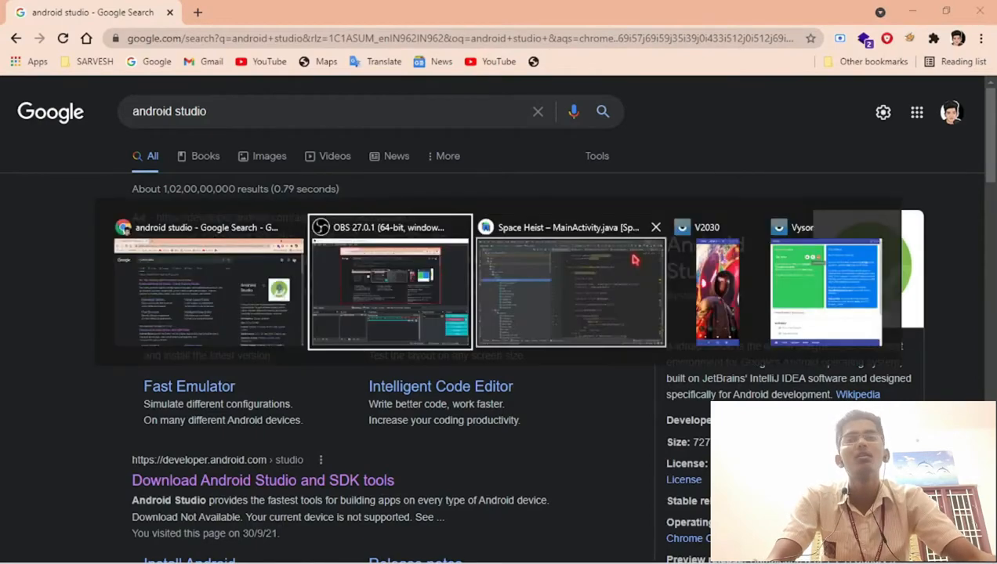
Bring up the Space Heist project and browse ShopActivity, SoundEffects and Credits classes
{"action": "left_click", "coordinate": [570, 282]}
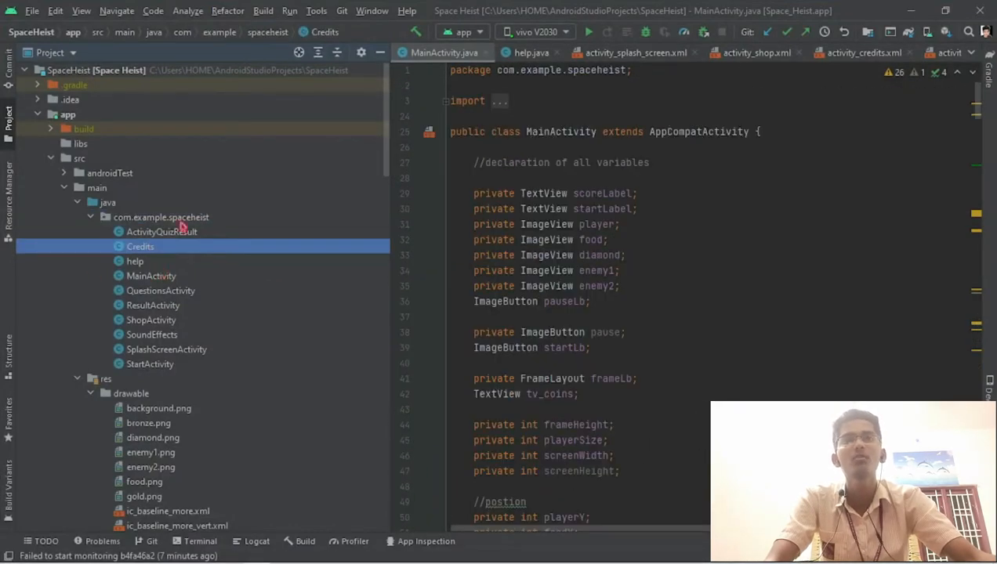
{"action": "left_click", "coordinate": [150, 320]}
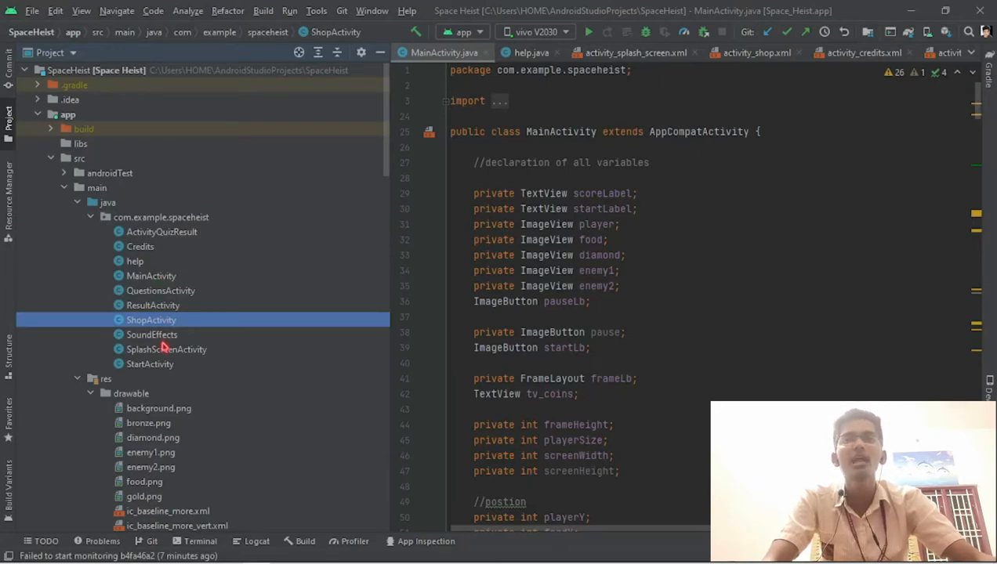
{"action": "left_click", "coordinate": [166, 348]}
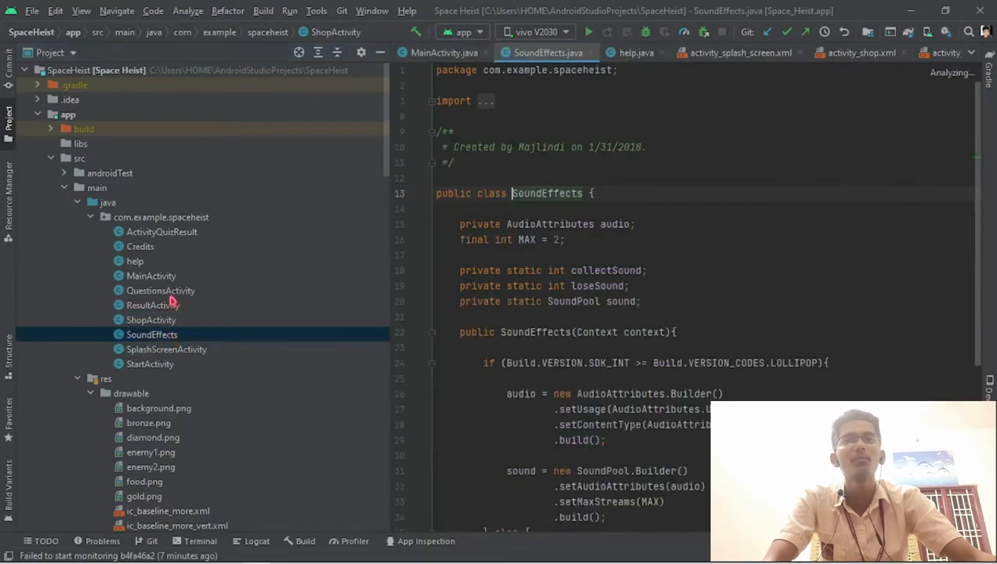
{"action": "left_click", "coordinate": [139, 246]}
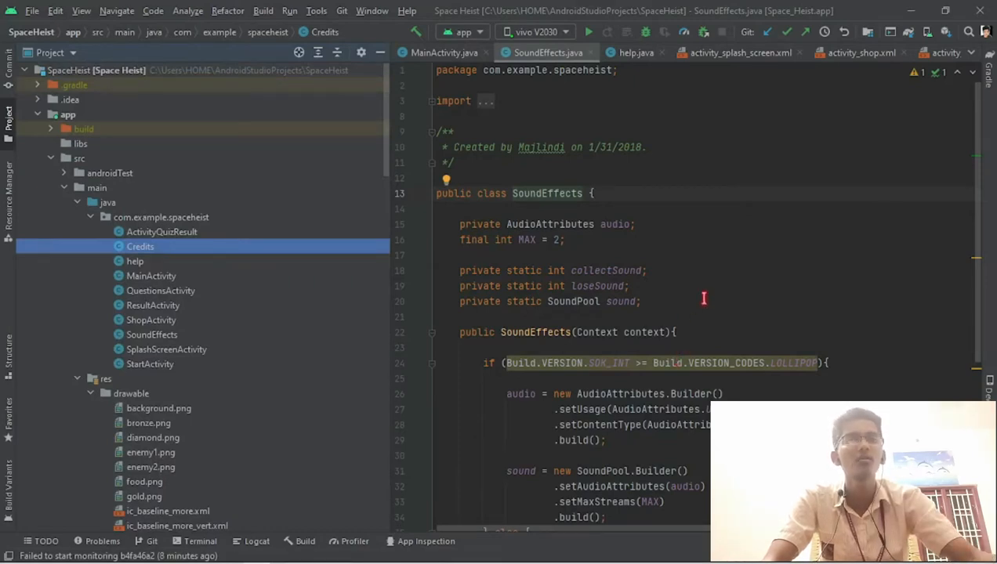
Review the SoundEffects code and view the player1a.png astronaut sprite
{"action": "scroll", "scroll_direction": "down", "scroll_amount": 3}
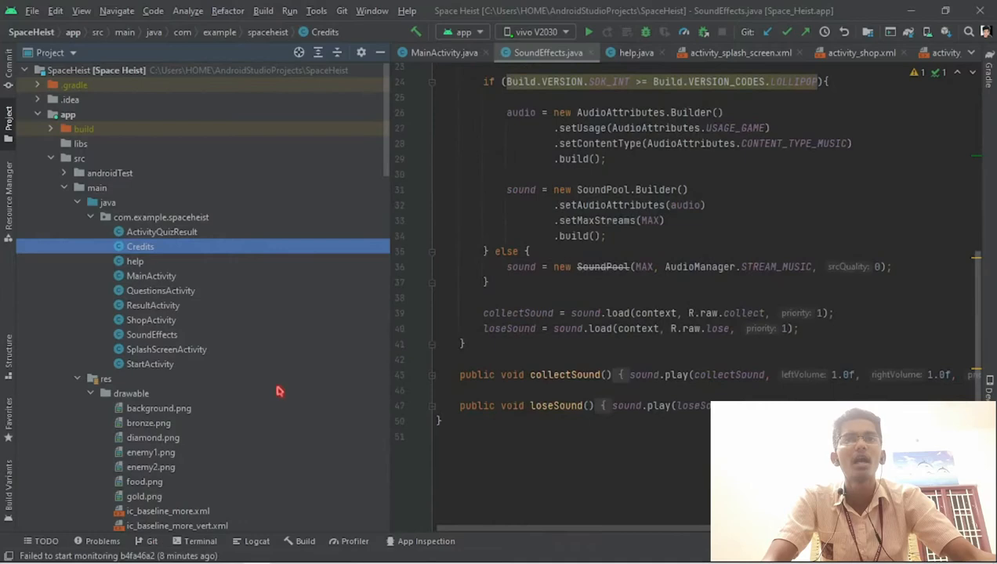
{"action": "scroll", "scroll_direction": "down", "scroll_amount": 3}
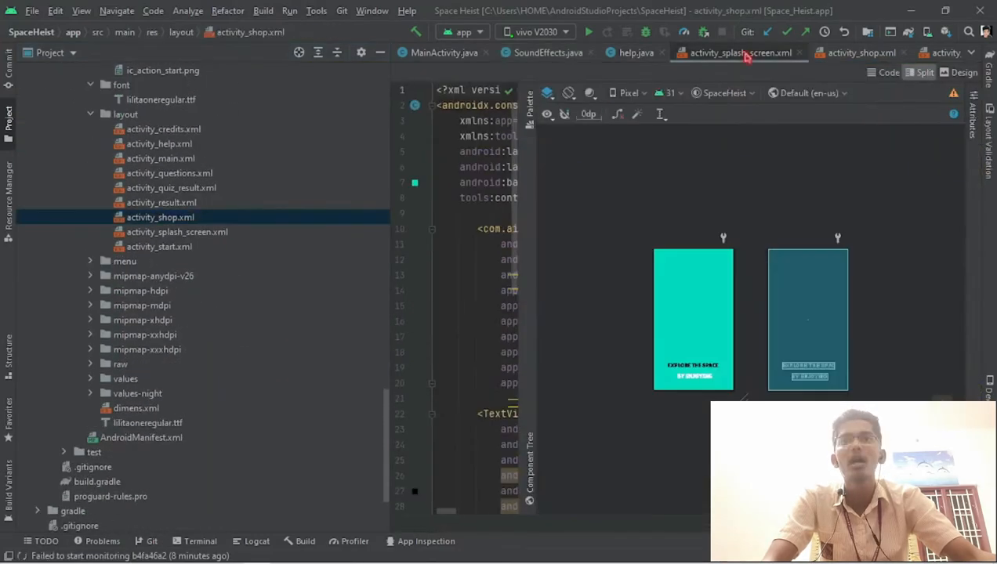
{"action": "double_click", "coordinate": [151, 276]}
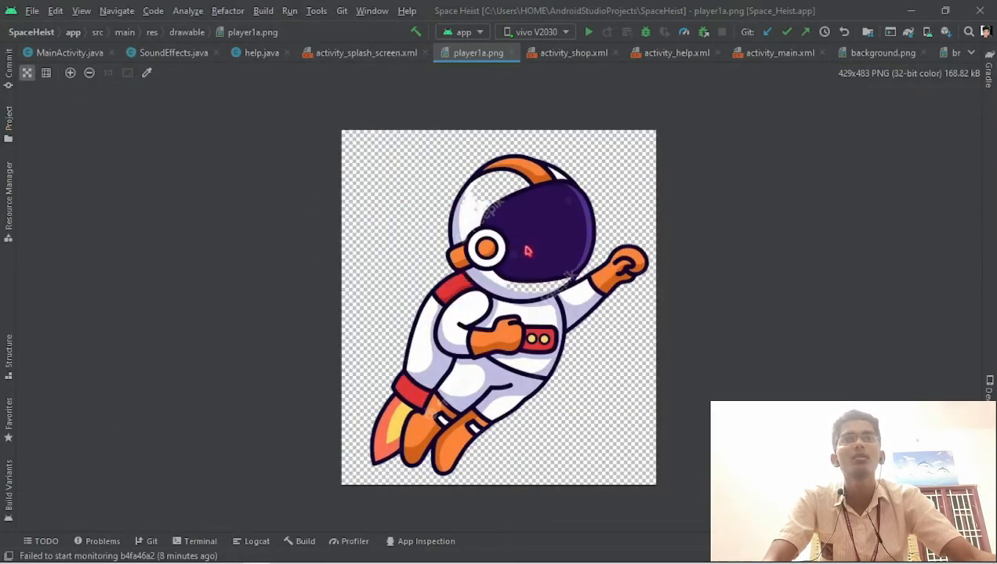
Build a debug APK of Space Heist from the Build menu
{"action": "left_click", "coordinate": [264, 11]}
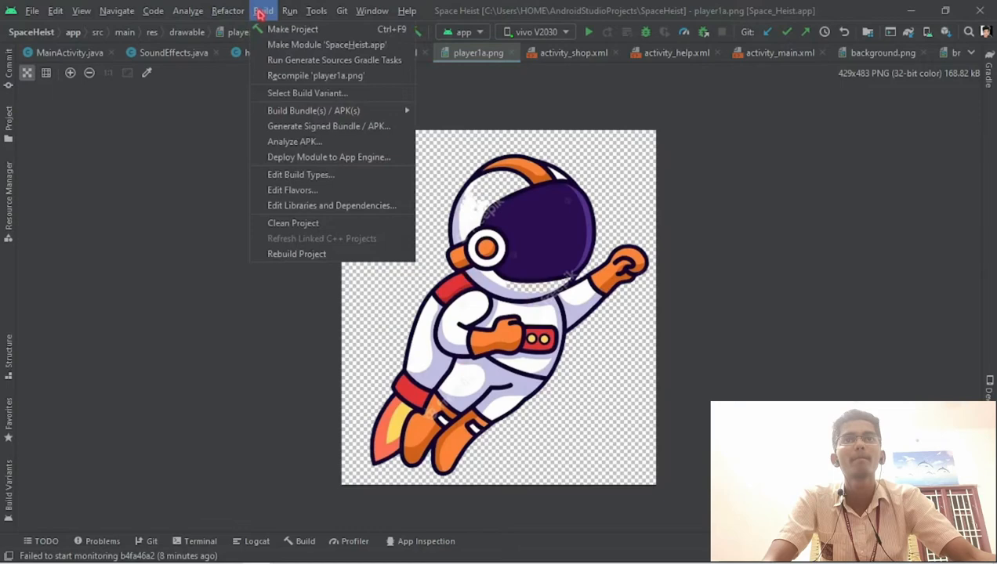
{"action": "mouse_move", "coordinate": [329, 110]}
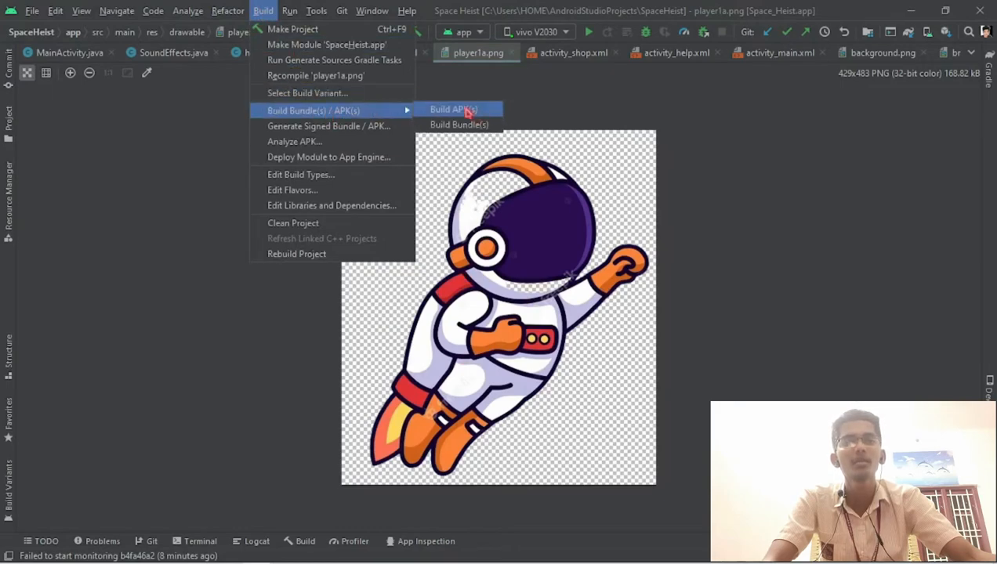
{"action": "left_click", "coordinate": [459, 110]}
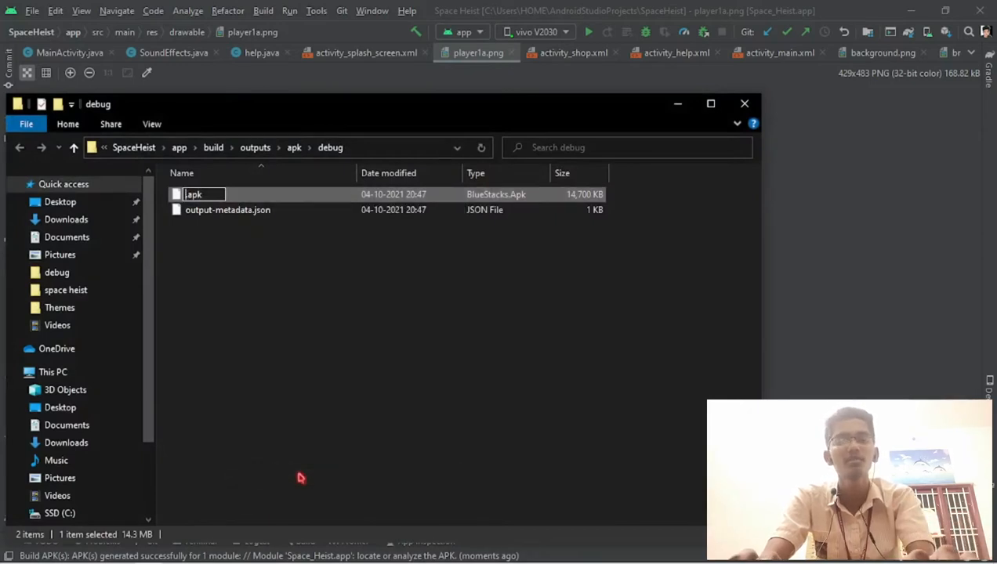
Rename the generated debug APK to 'Space Heist.apk'
{"action": "type", "text": "Space Heist"}
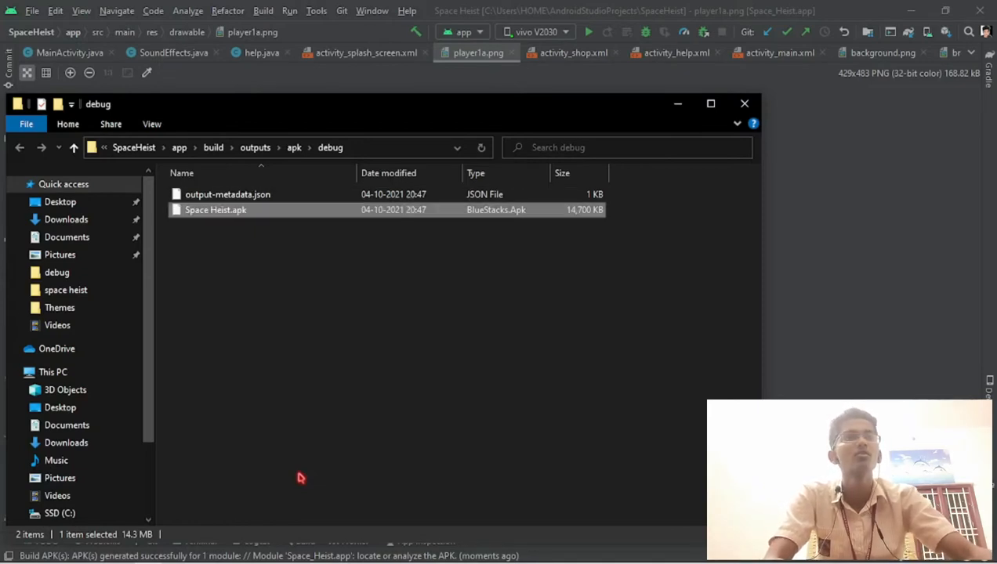
{"action": "mouse_move", "coordinate": [692, 106]}
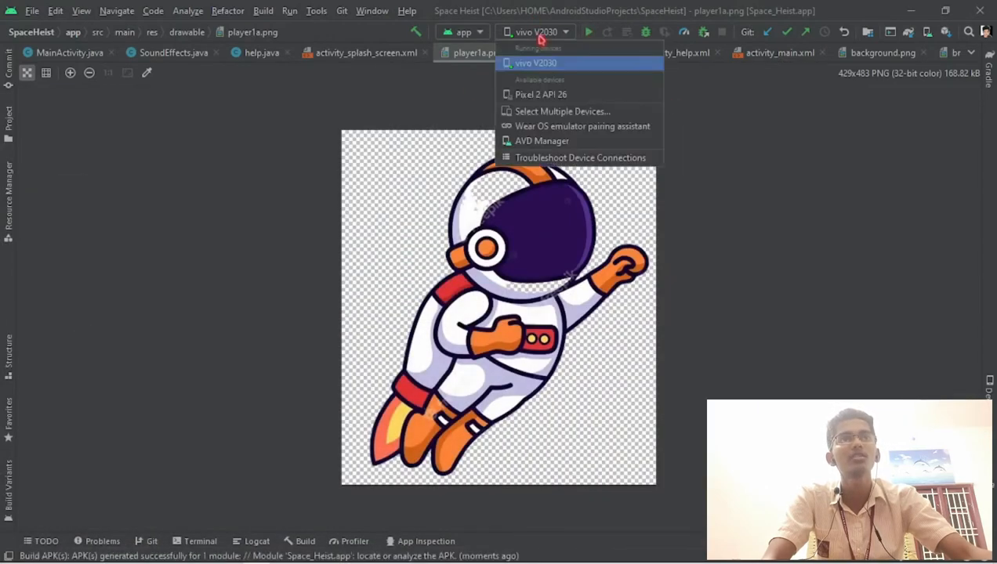
Install Space Heist.apk on the vivo V2030 phone from its Files app install files
{"action": "left_click", "coordinate": [552, 63]}
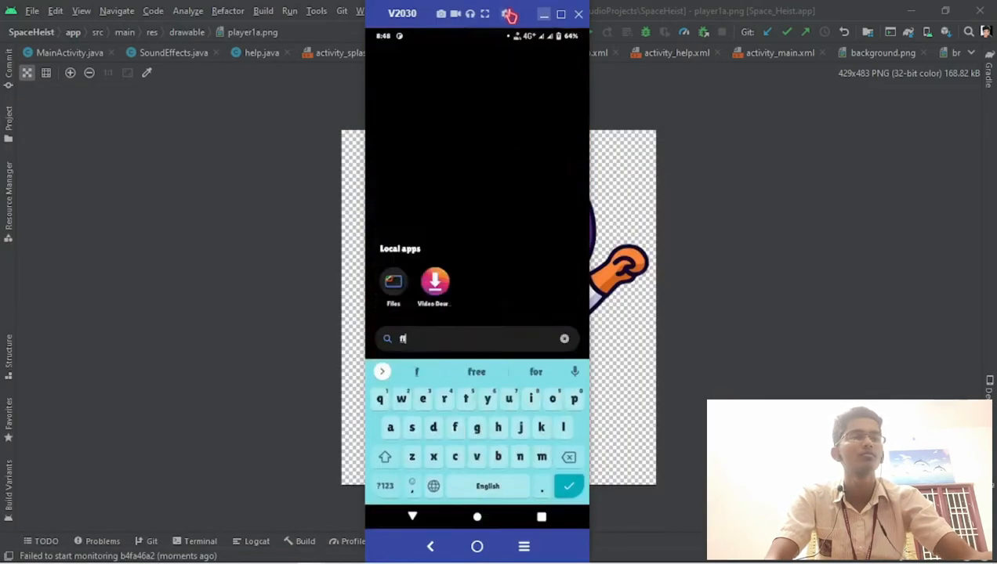
{"action": "left_click", "coordinate": [394, 282]}
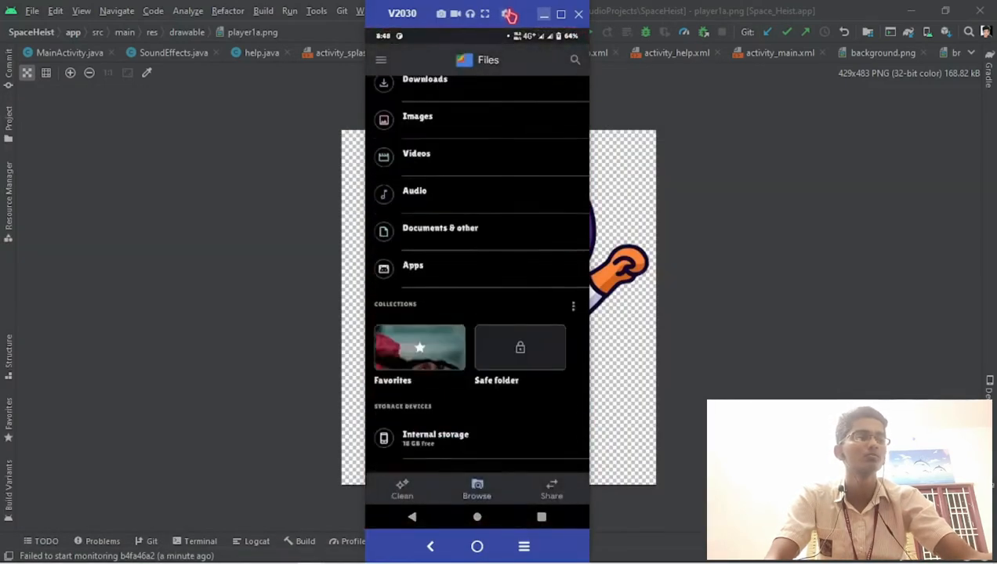
{"action": "left_click", "coordinate": [414, 265]}
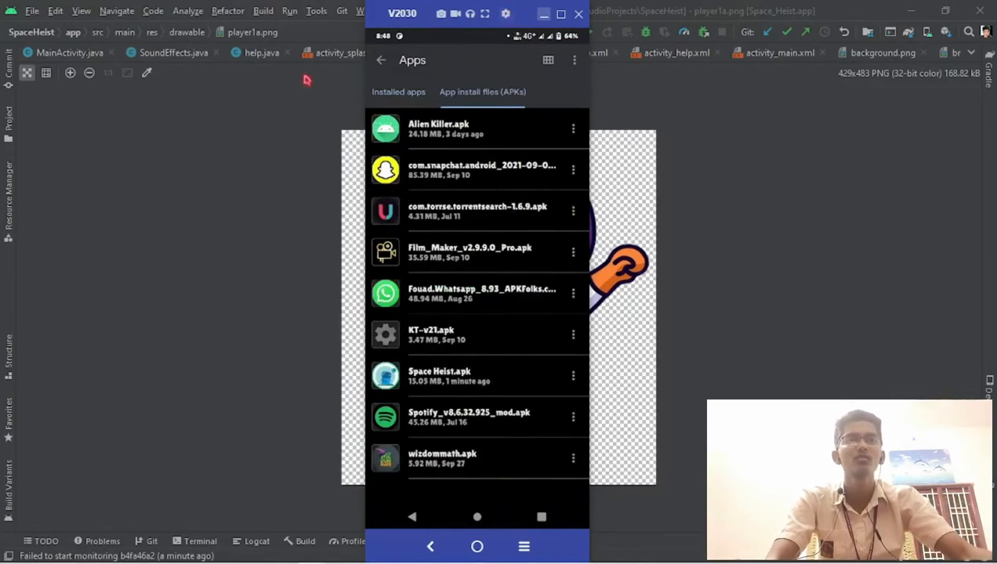
{"action": "left_click", "coordinate": [574, 375]}
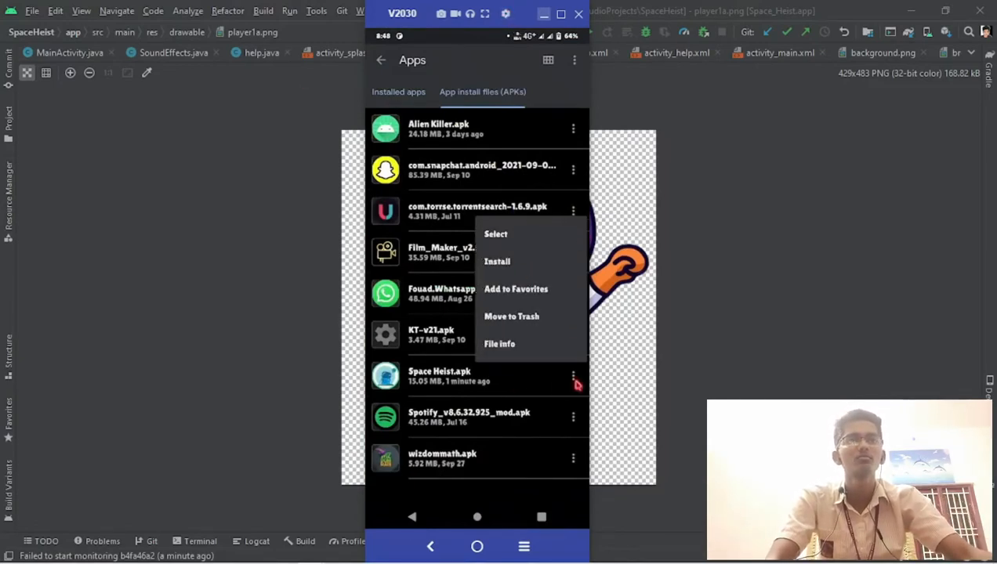
{"action": "left_click", "coordinate": [497, 260]}
{"action": "type", "text": "spa"}
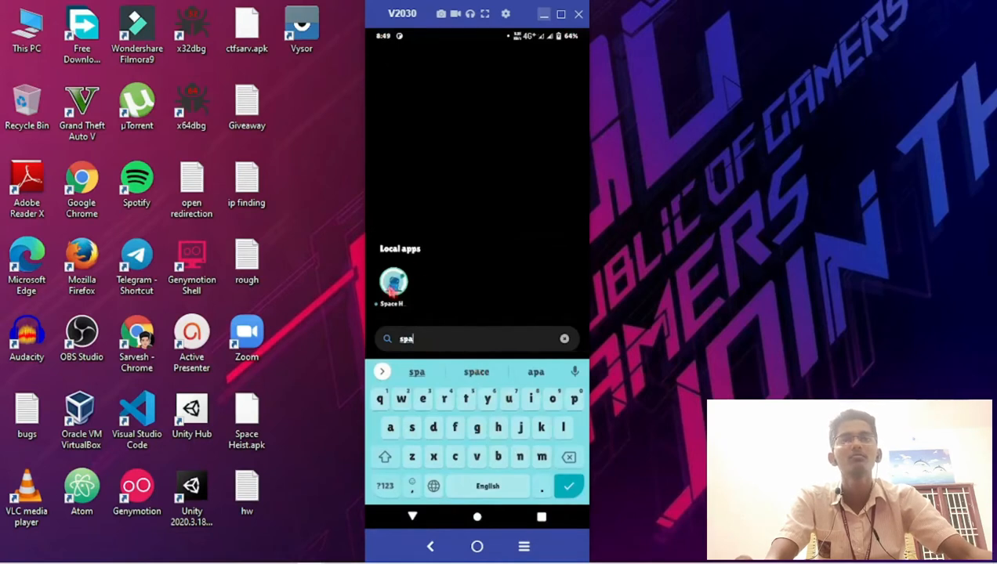
{"action": "left_click", "coordinate": [393, 282]}
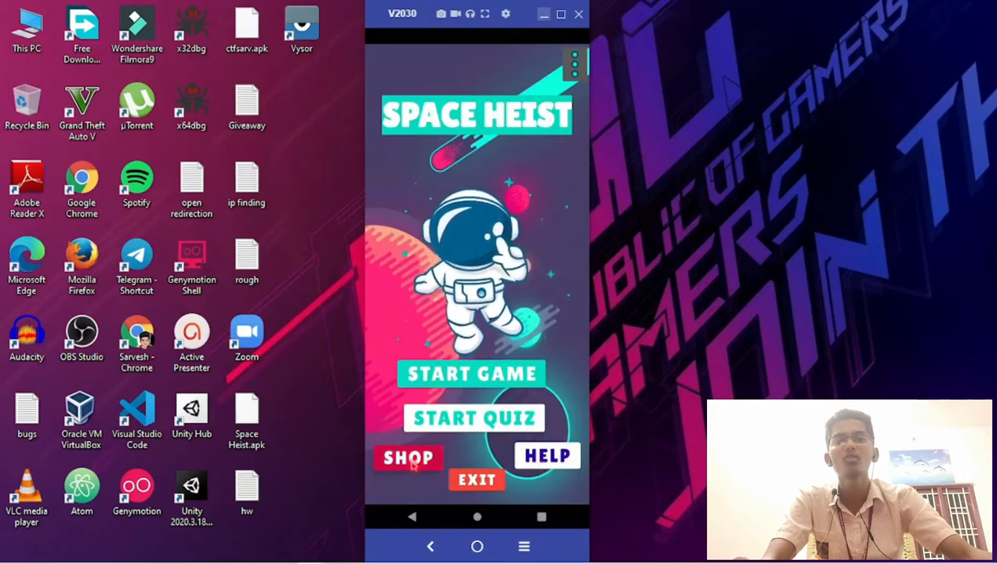
{"action": "left_click", "coordinate": [408, 458]}
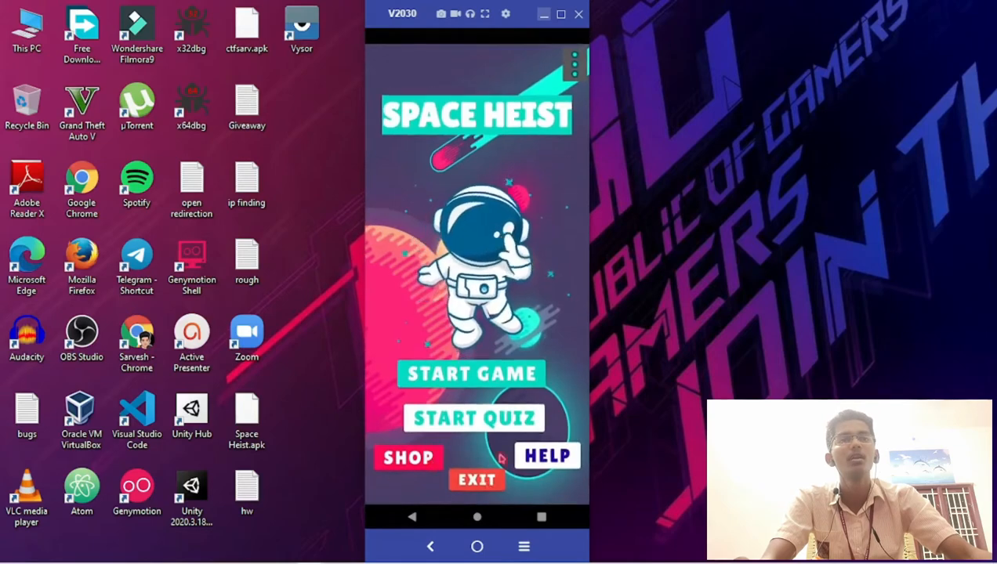
{"action": "left_click", "coordinate": [549, 455]}
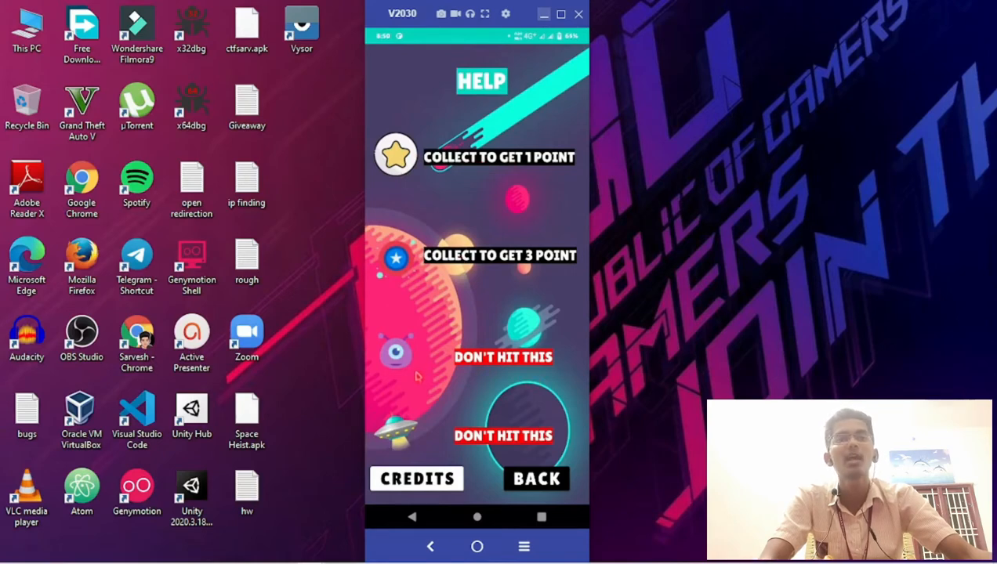
{"action": "mouse_move", "coordinate": [455, 408]}
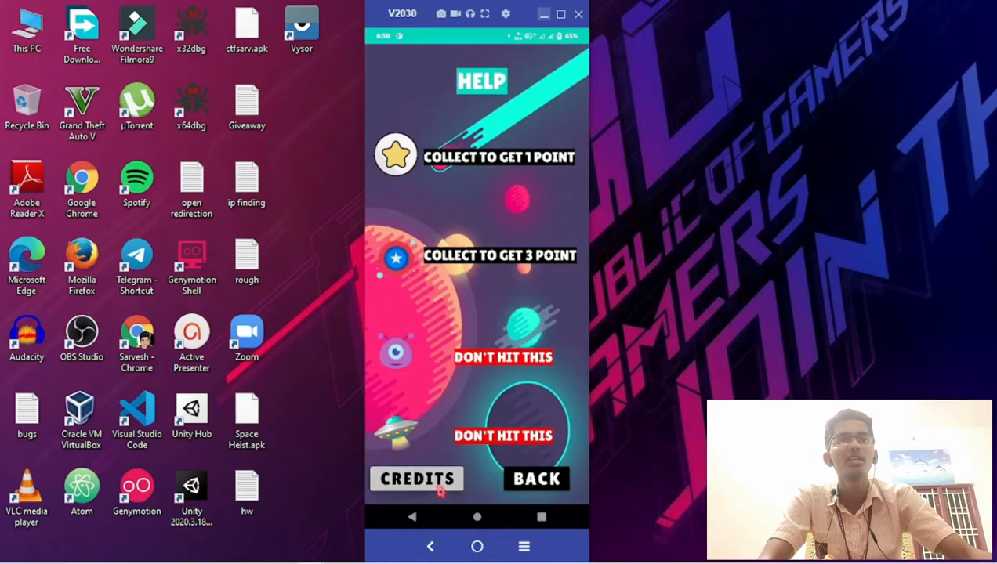
{"action": "left_click", "coordinate": [417, 479]}
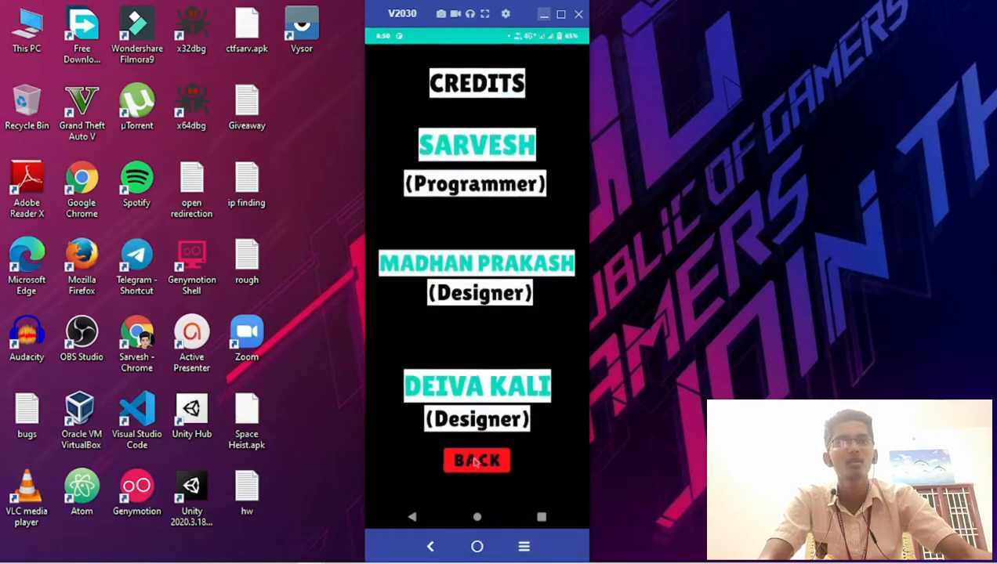
{"action": "left_click", "coordinate": [477, 460]}
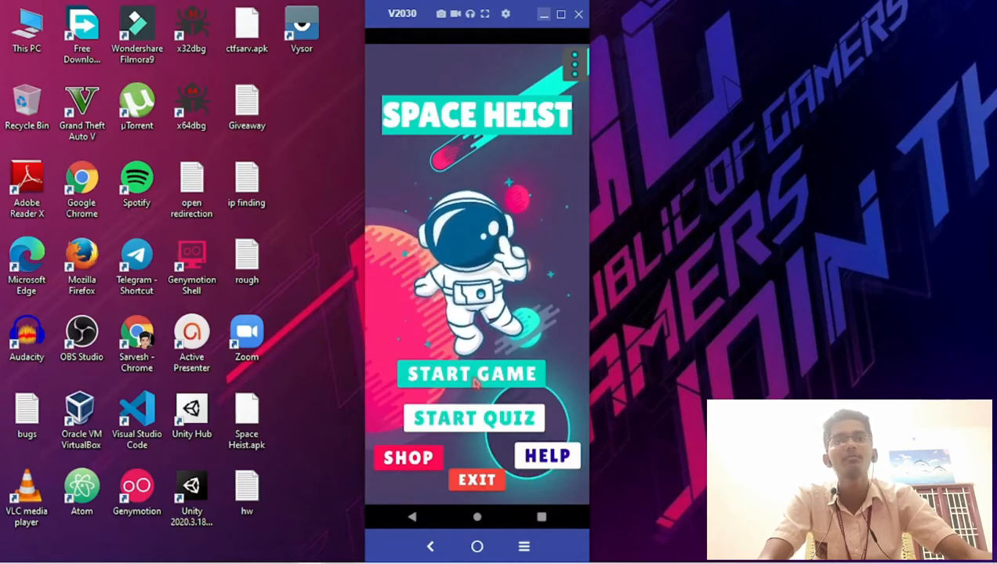
Start a new Space Heist game and begin playing the round
{"action": "left_click", "coordinate": [471, 373]}
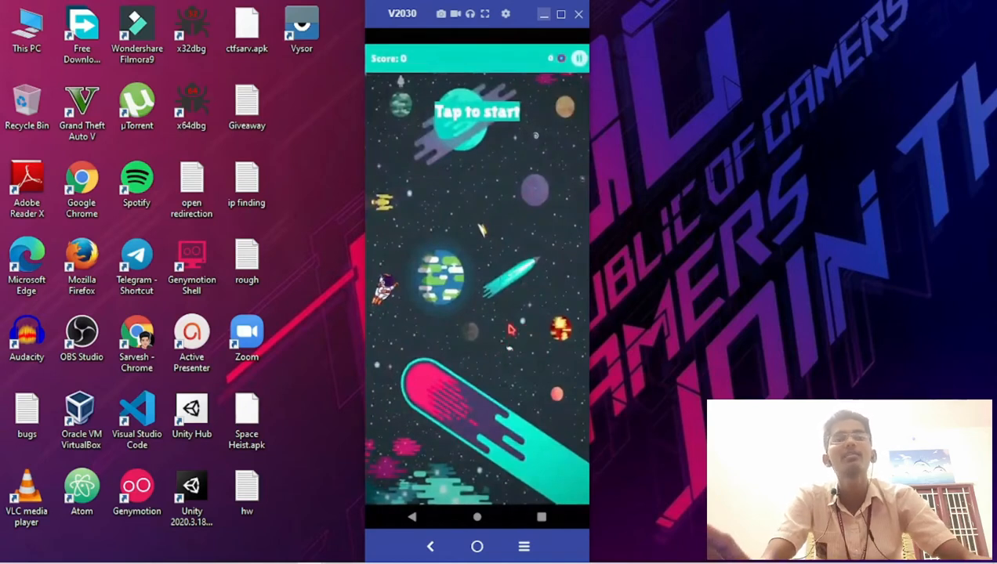
{"action": "left_click", "coordinate": [477, 118]}
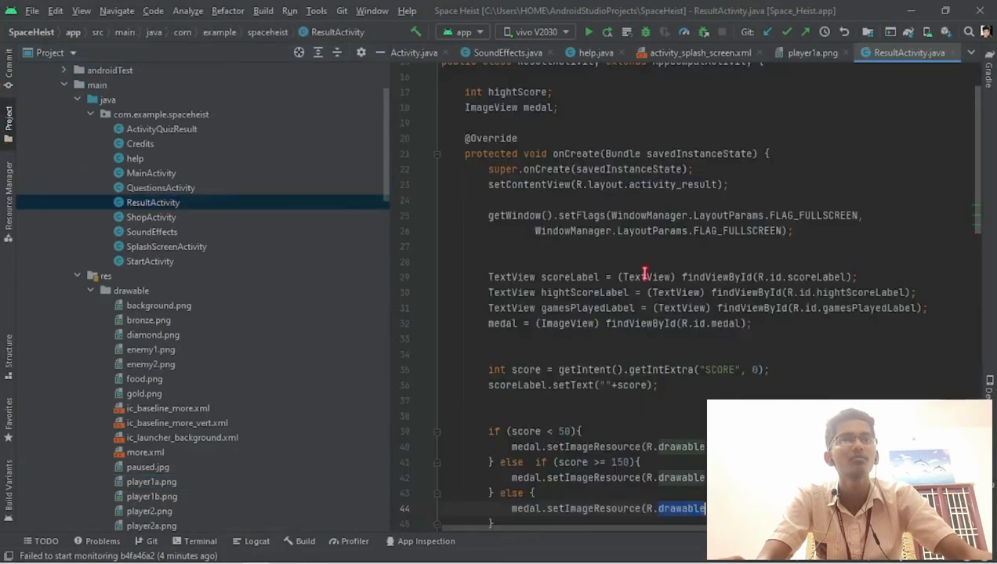
Review ResultActivity's bronze/silver/gold thresholds, then view the Game Over screen with score 6
{"action": "scroll", "scroll_direction": "down", "scroll_amount": 3}
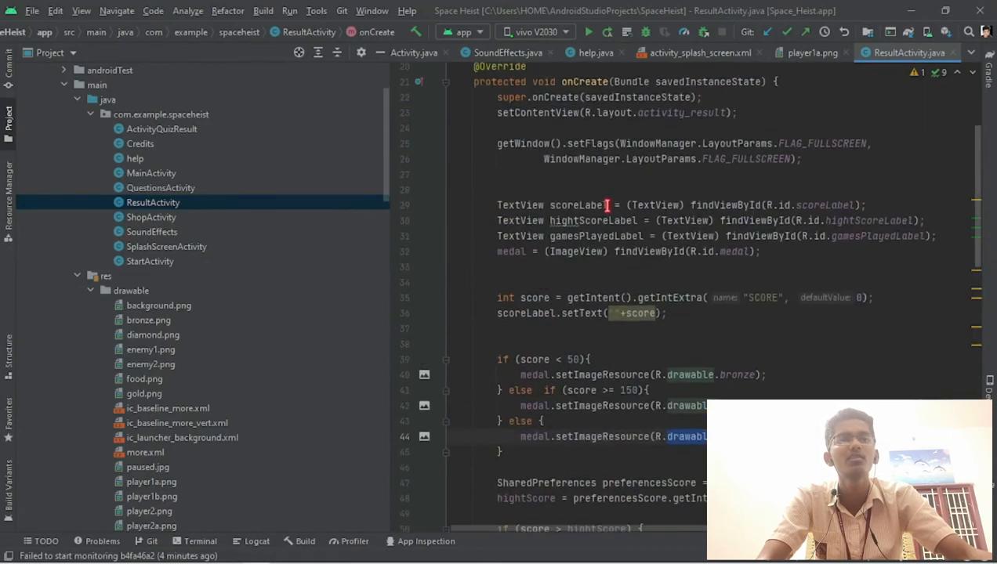
{"action": "scroll", "scroll_direction": "down", "scroll_amount": 3}
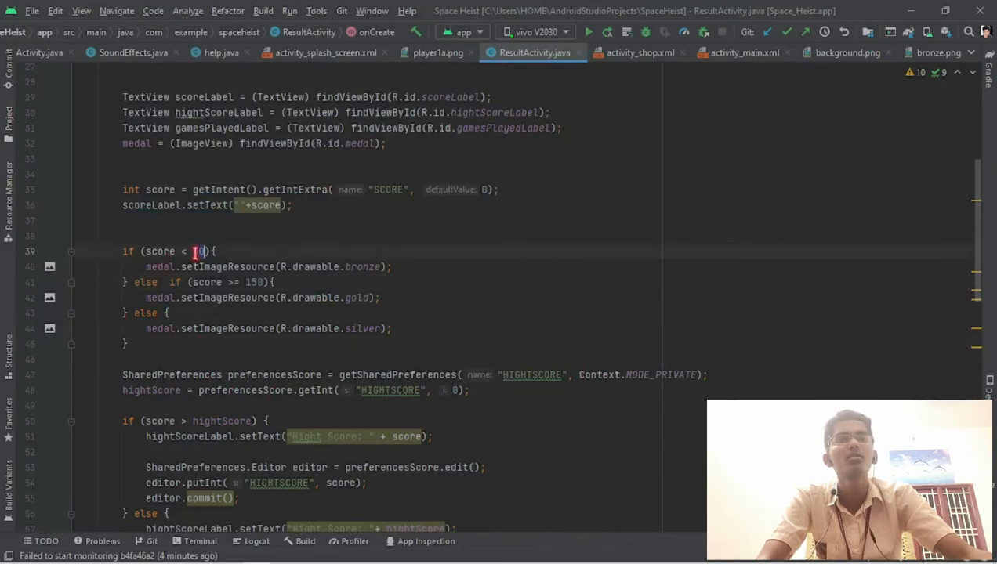
{"action": "key", "text": "alt+tab"}
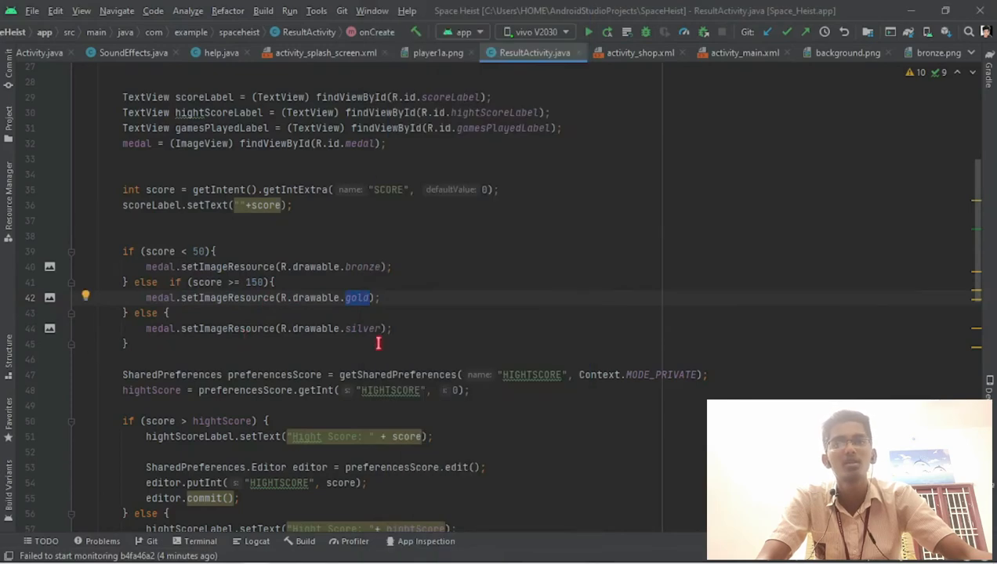
{"action": "scroll", "scroll_direction": "down", "scroll_amount": 3}
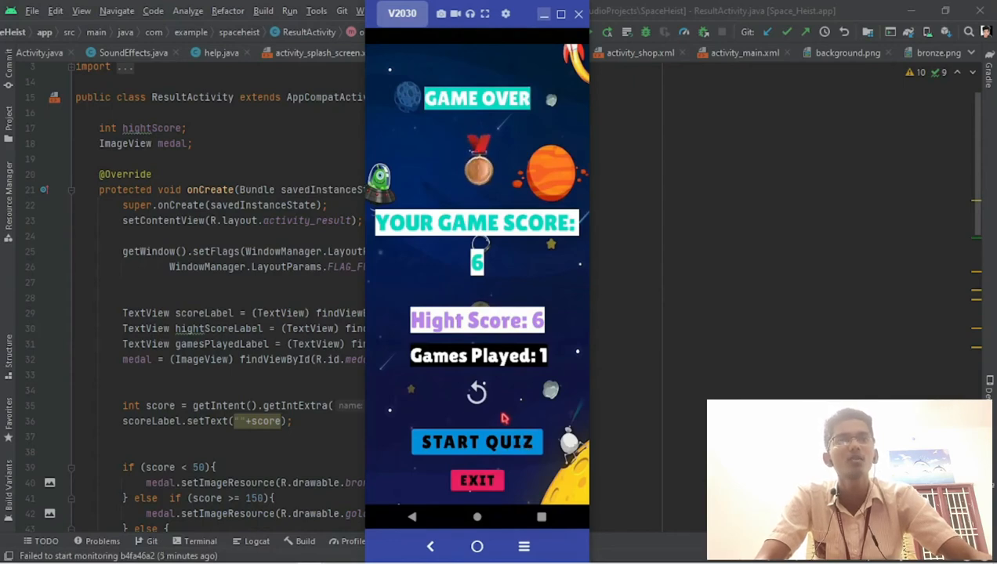
Play through the space quiz and quit to results: 1 correct, 1 wrong, score 1
{"action": "left_click", "coordinate": [477, 442]}
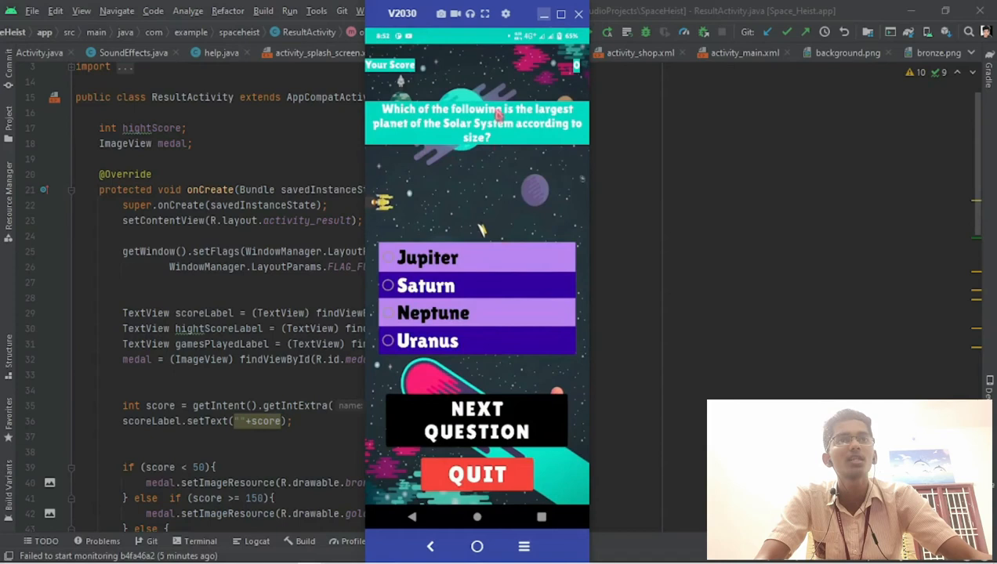
{"action": "mouse_move", "coordinate": [546, 145]}
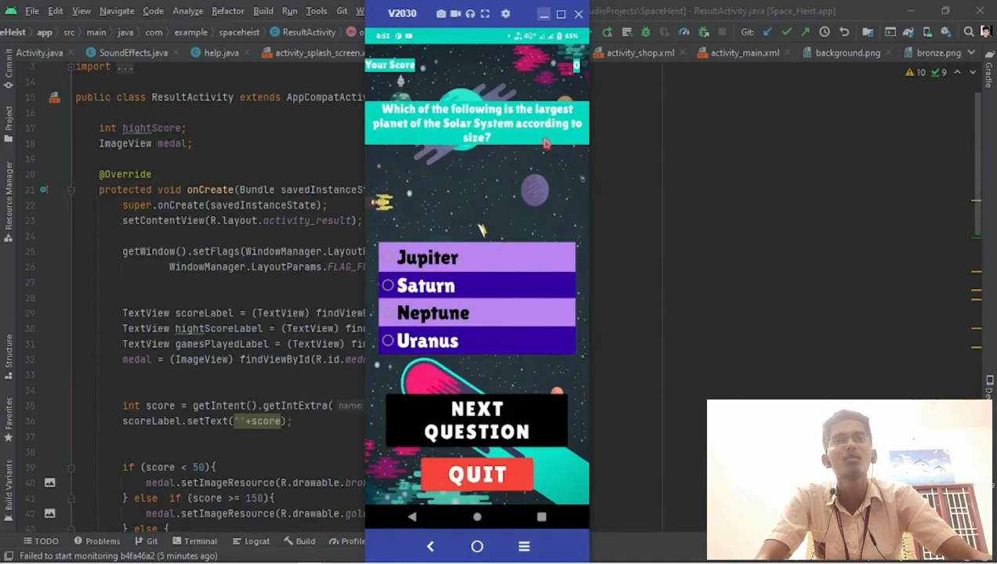
{"action": "left_click", "coordinate": [386, 257]}
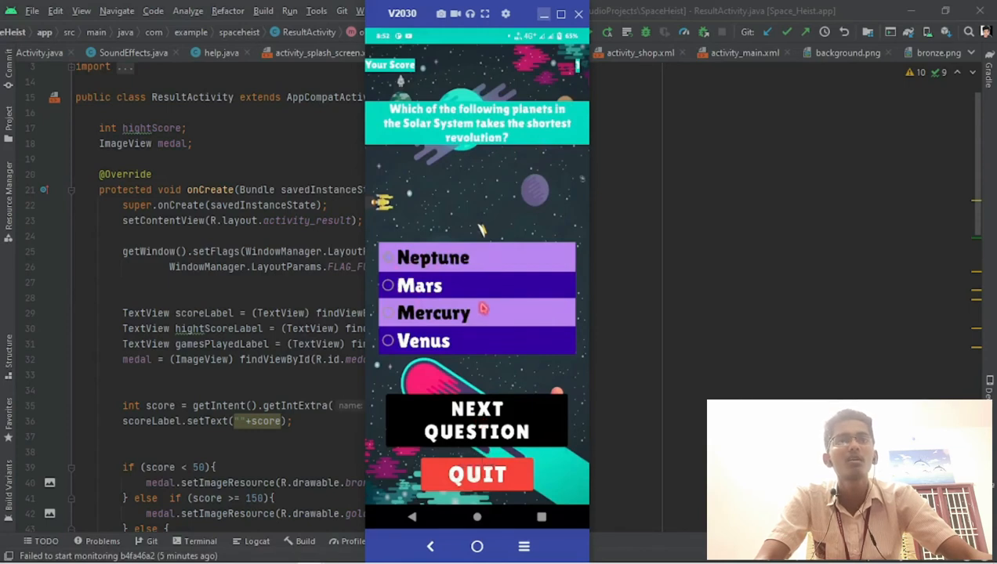
{"action": "left_click", "coordinate": [387, 342]}
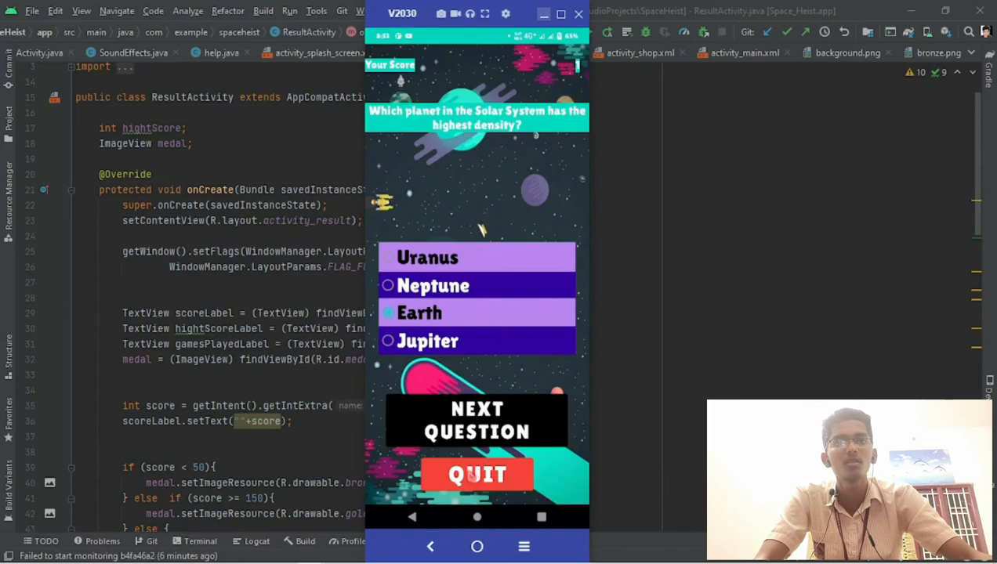
{"action": "left_click", "coordinate": [477, 475]}
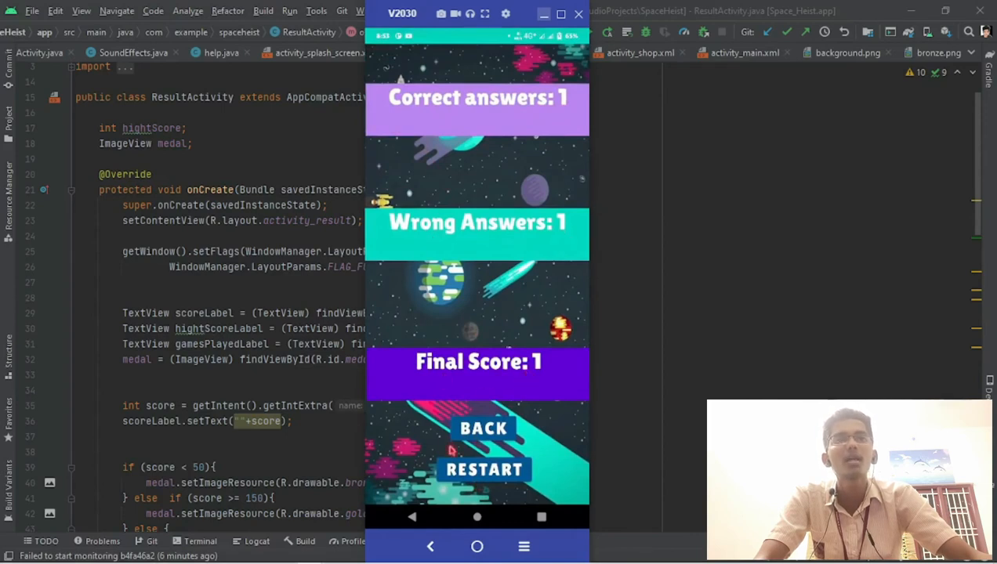
{"action": "mouse_move", "coordinate": [503, 483]}
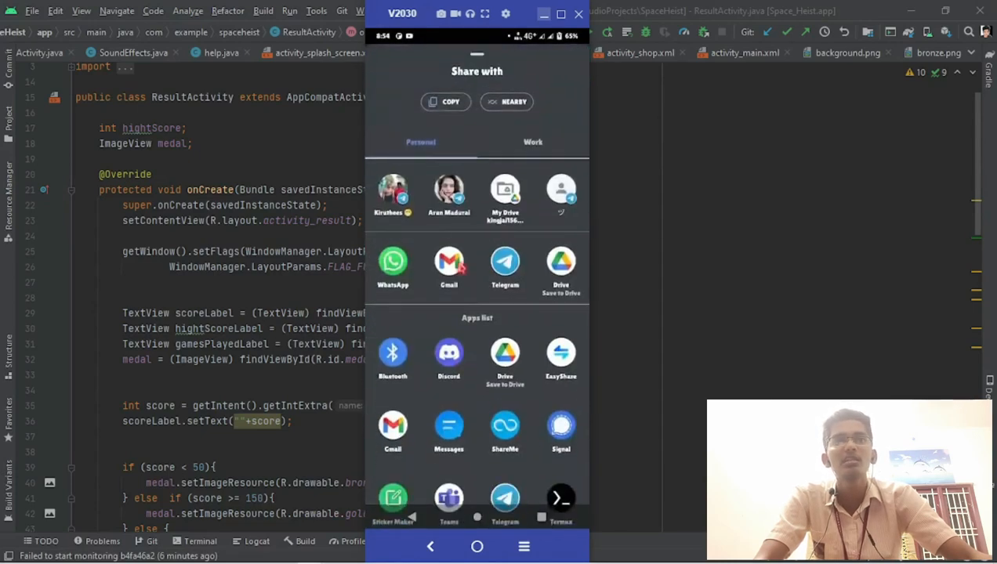
Dismiss the share sheet and overflow menu, then start a fresh game at score 0
{"action": "left_click", "coordinate": [448, 264]}
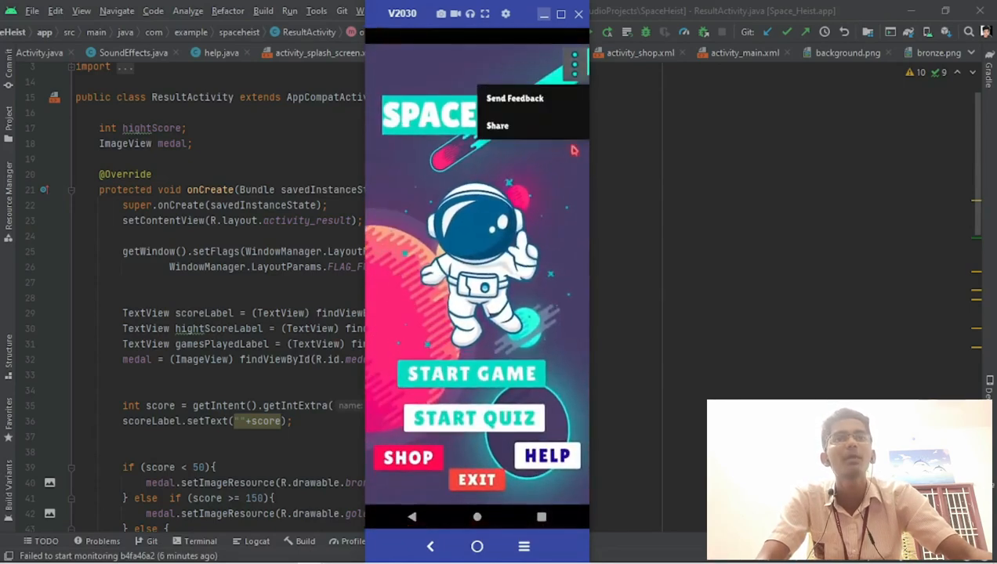
{"action": "left_click", "coordinate": [497, 126]}
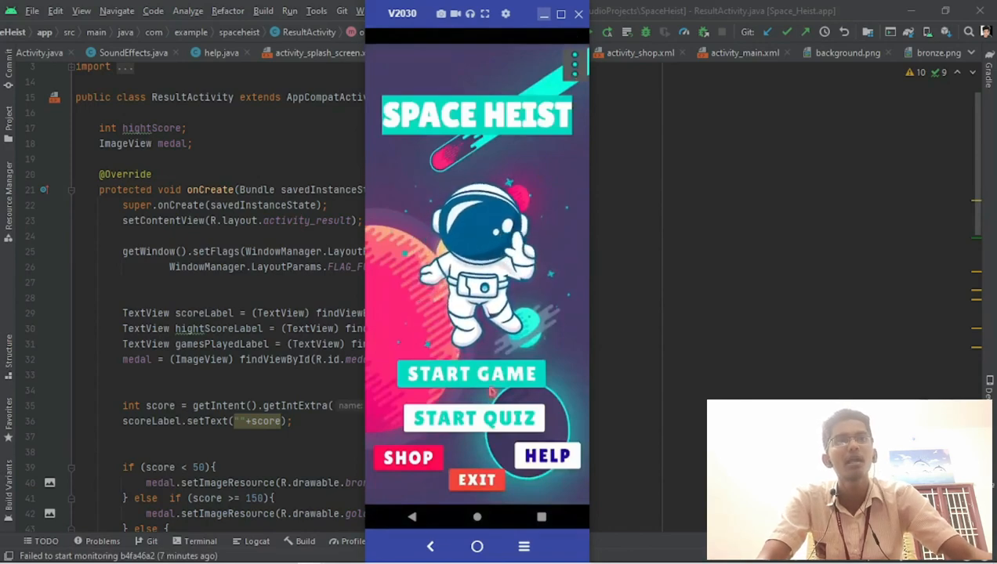
{"action": "left_click", "coordinate": [470, 373]}
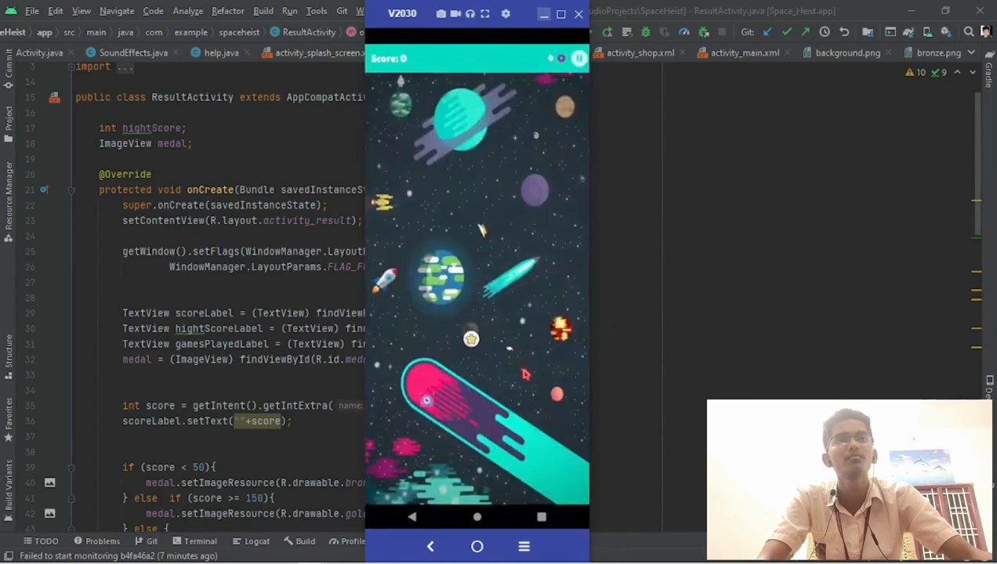